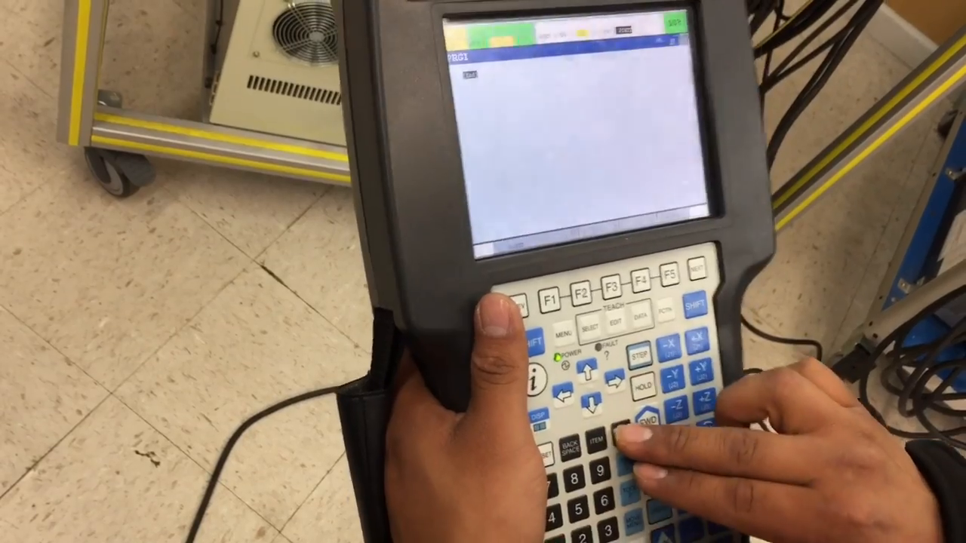
mouse_move(483, 272)
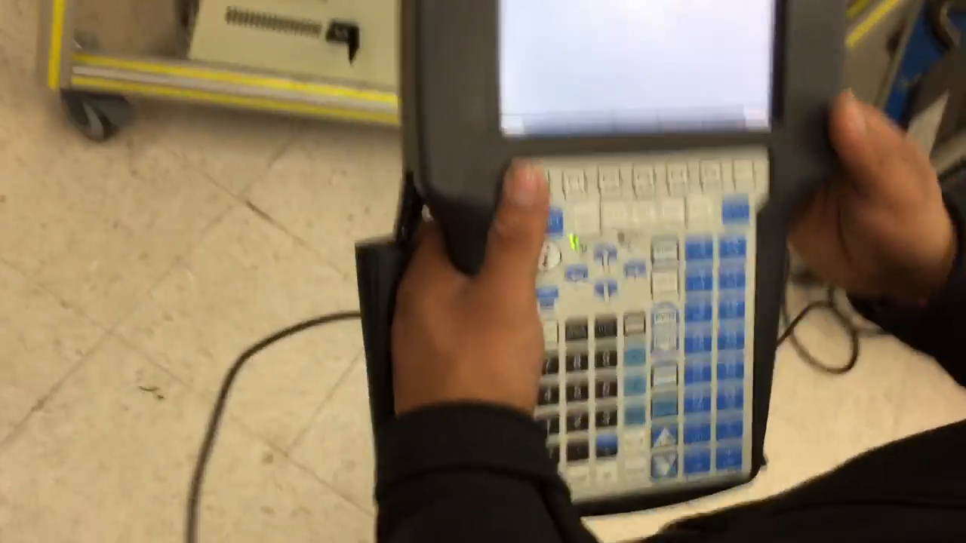